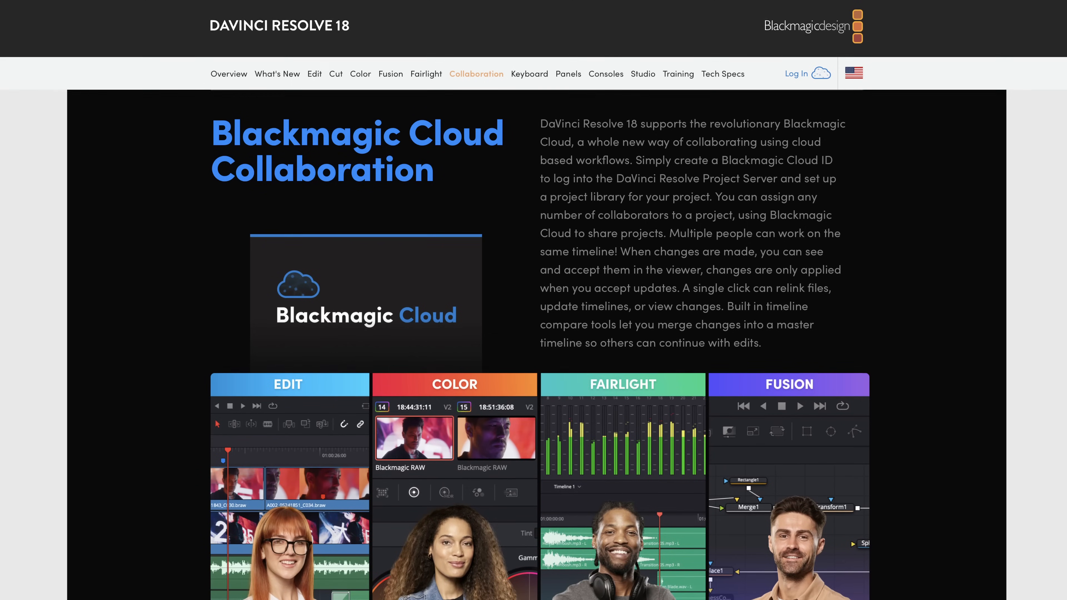
# Scroll through the Blackmagic Cloud collaboration and Cloud ID sections of the Resolve 18 page.
pyautogui.scroll(-3)
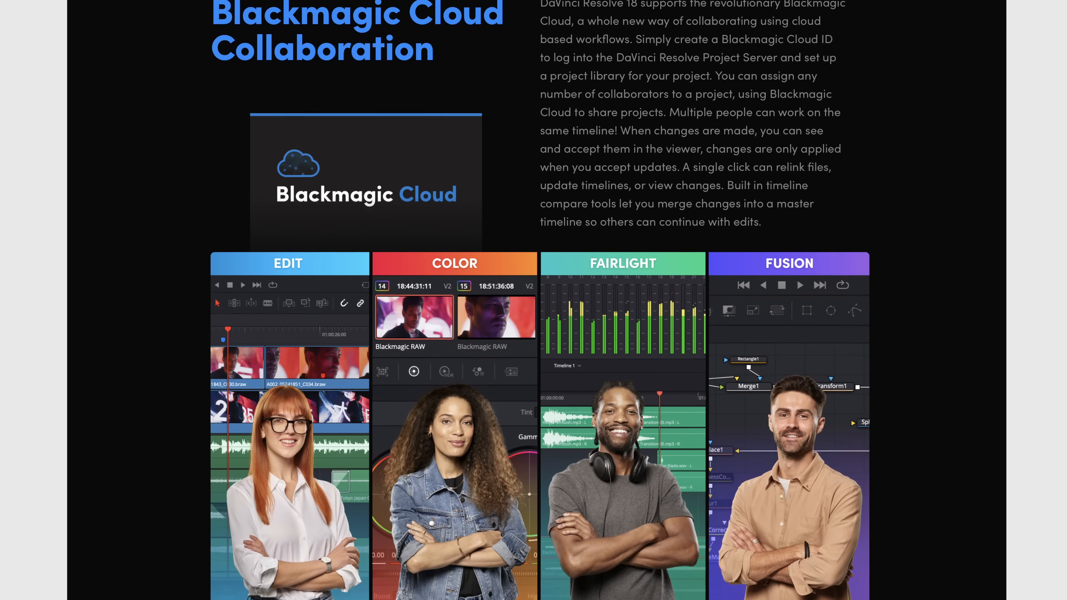
pyautogui.scroll(-3)
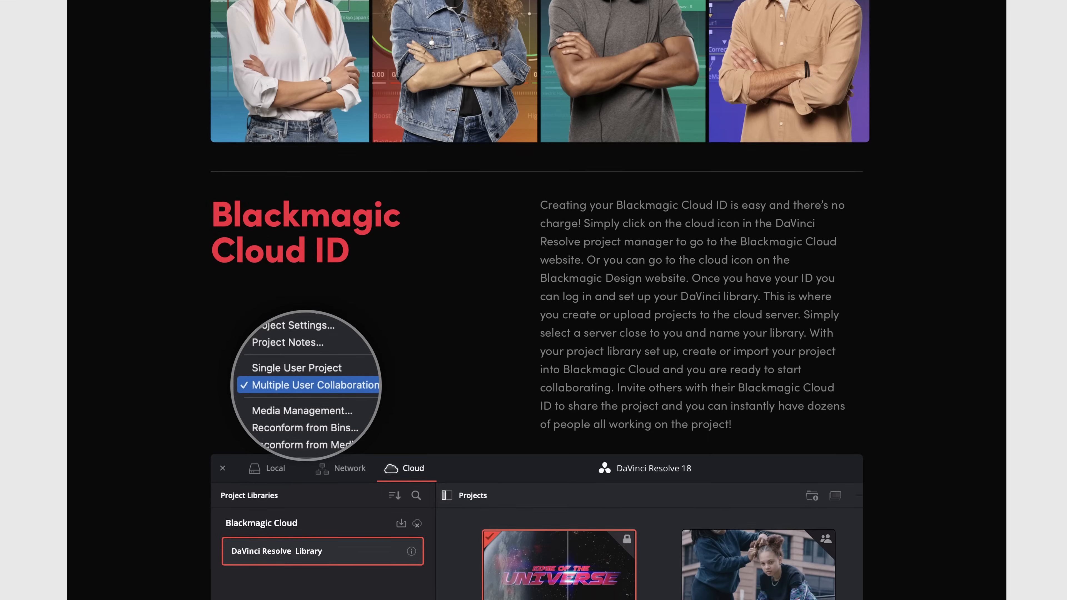
pyautogui.scroll(-3)
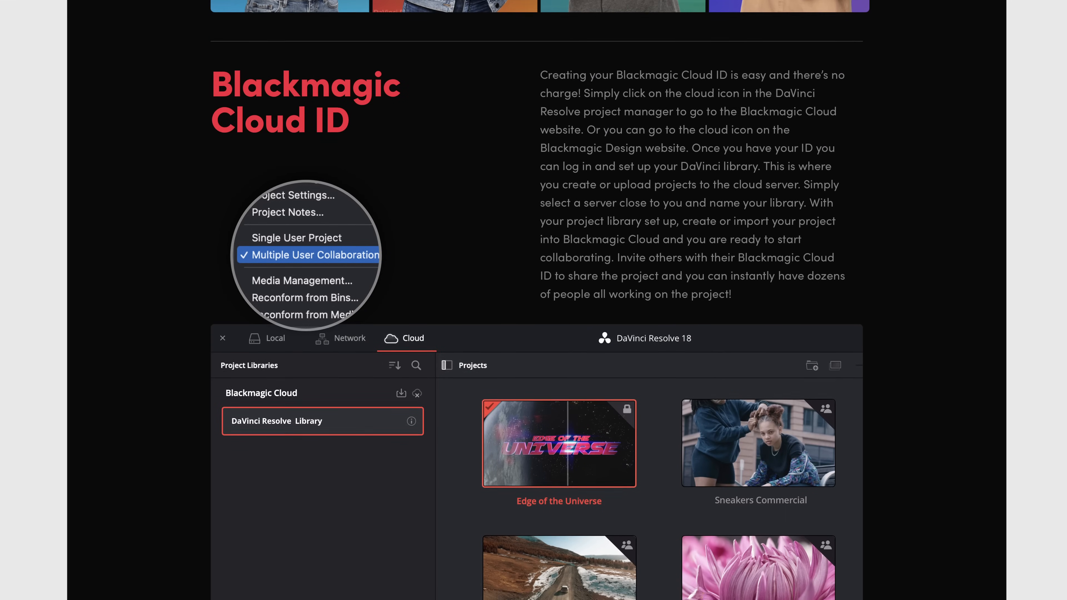
pyautogui.scroll(-3)
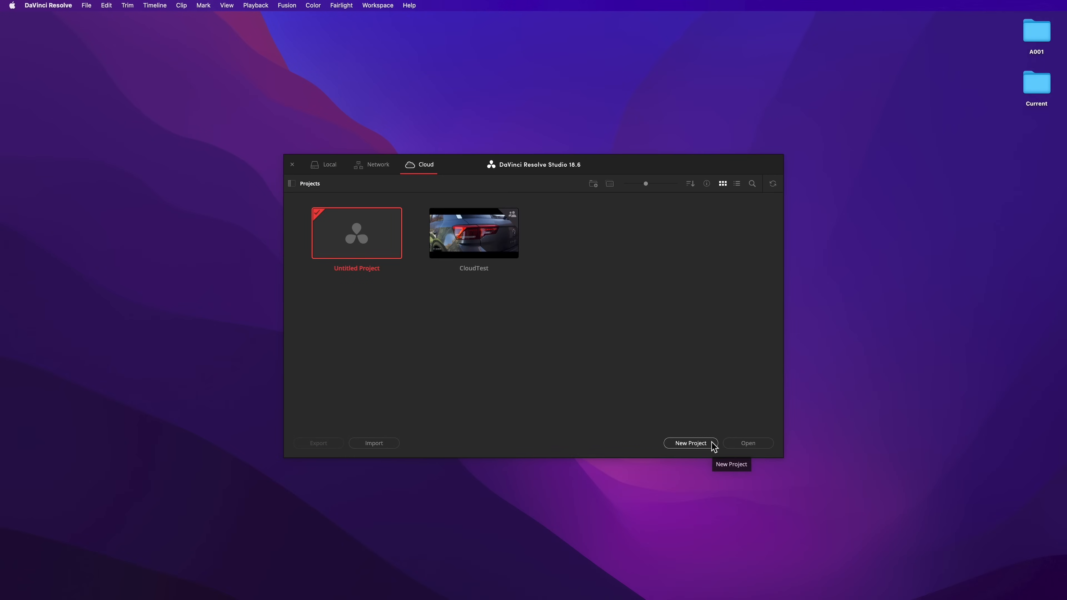
# Name a new cloud project 'London' with multiple simultaneous users and remote camera access allowed.
pyautogui.click(689, 443)
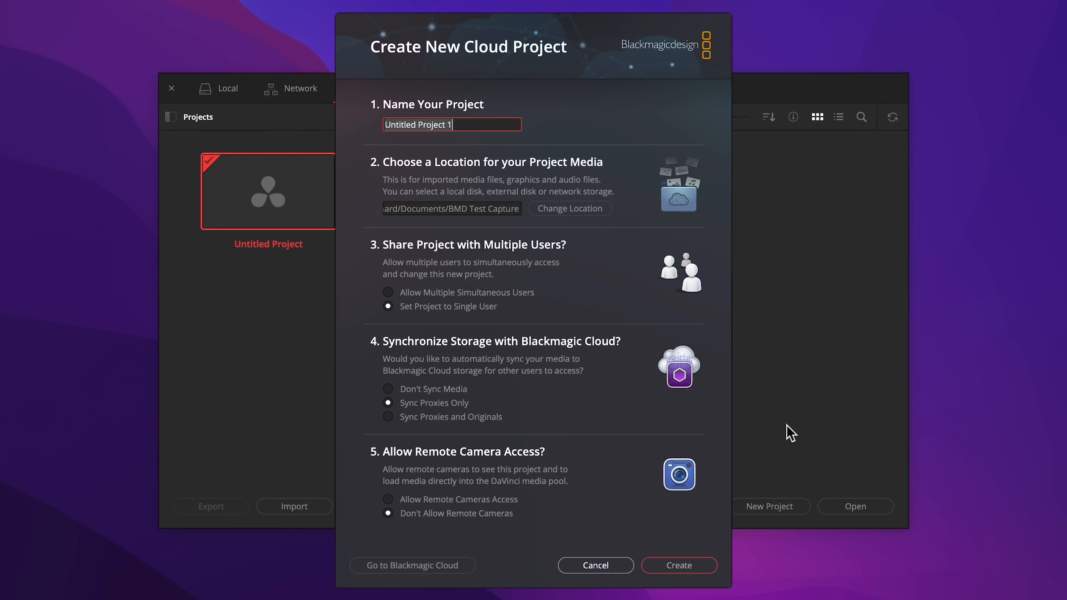
pyautogui.write('London')
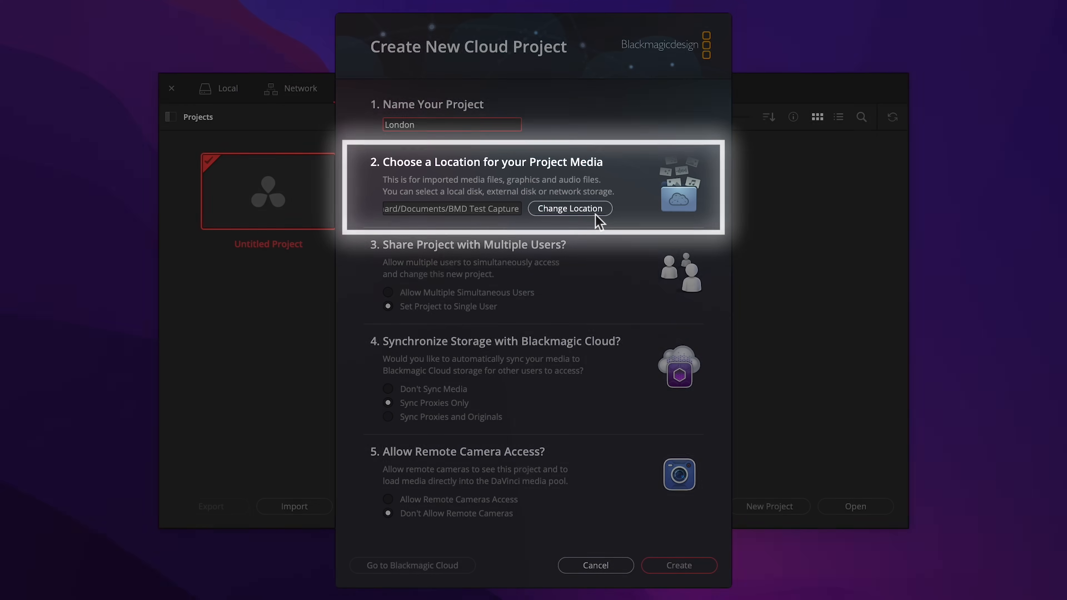
pyautogui.click(388, 291)
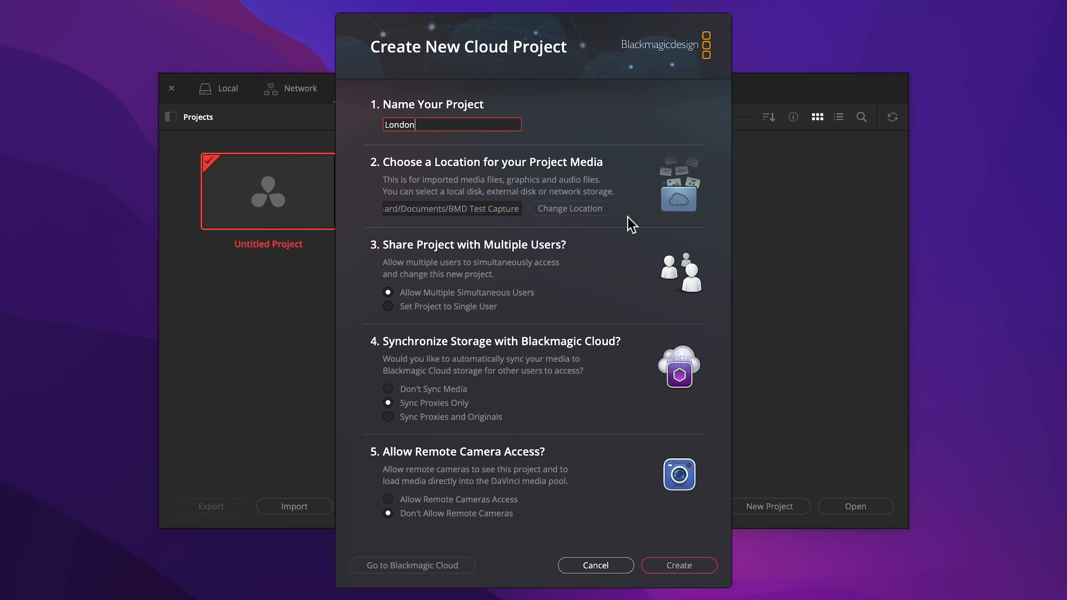
pyautogui.moveTo(627, 284)
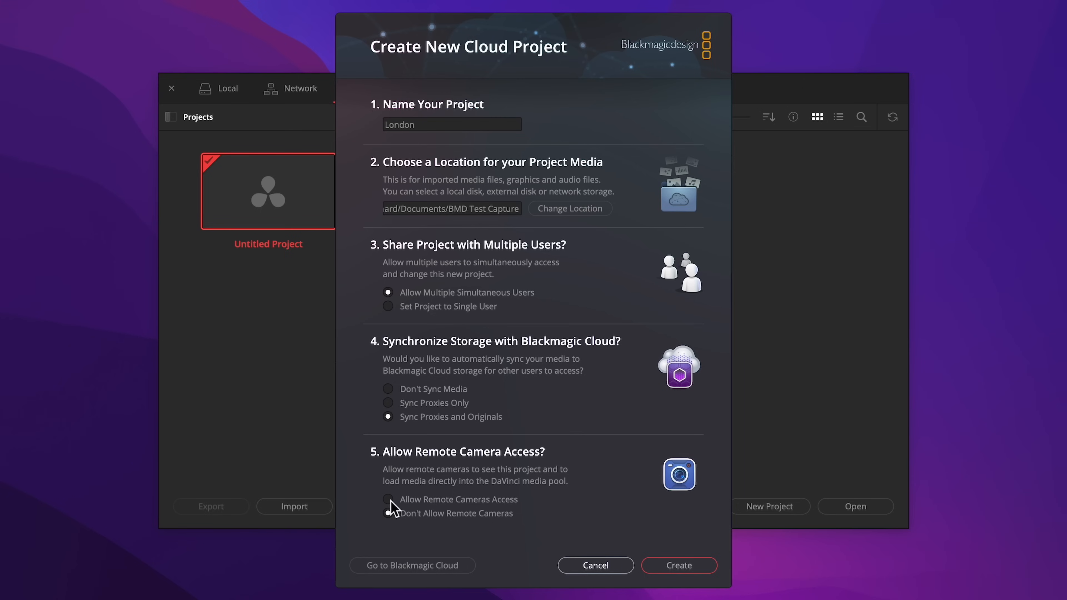
pyautogui.click(387, 500)
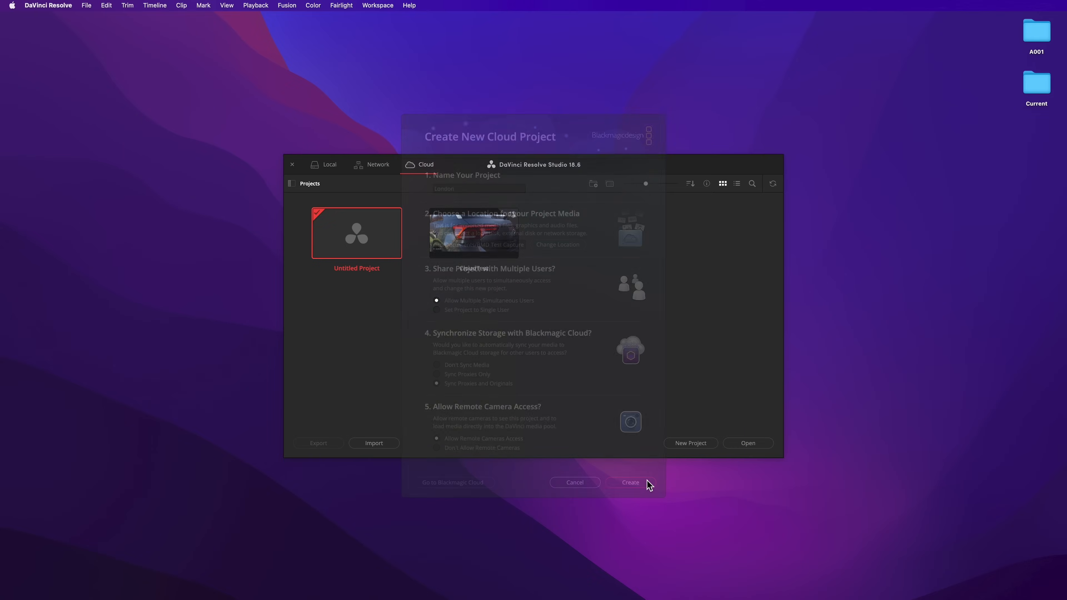
# Create the London project, add a Capture bin and bring in all A001 clips.
pyautogui.click(629, 482)
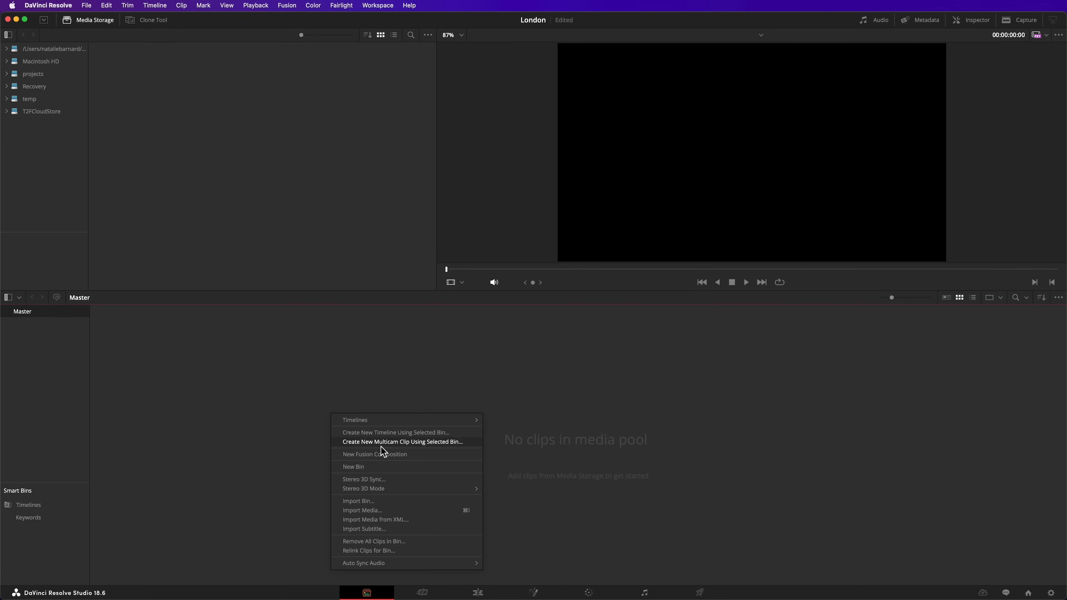
pyautogui.click(352, 466)
pyautogui.write('Capture')
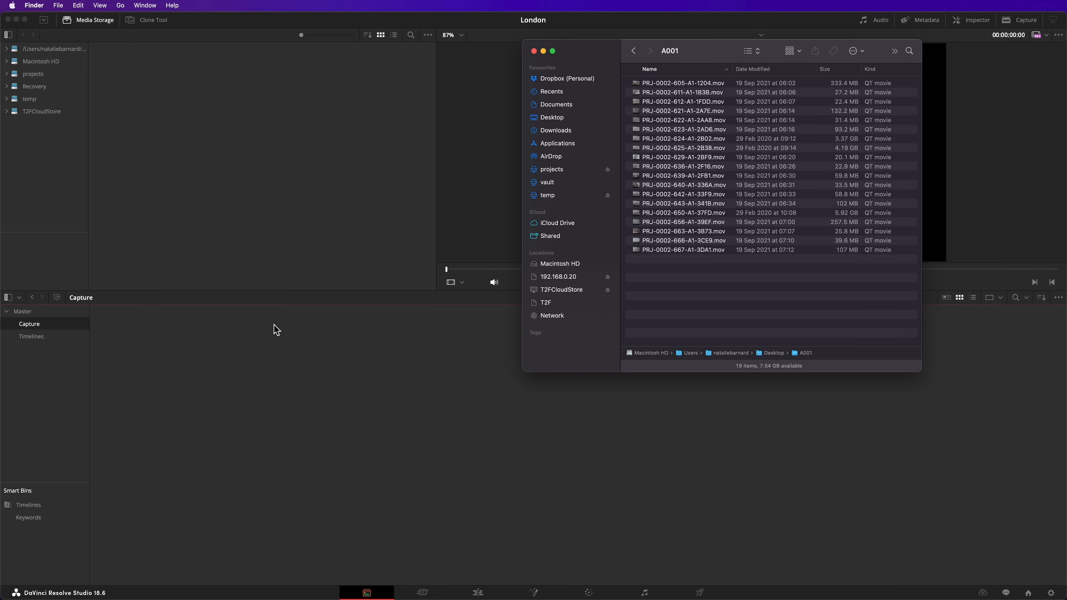
pyautogui.press('cmd+a')
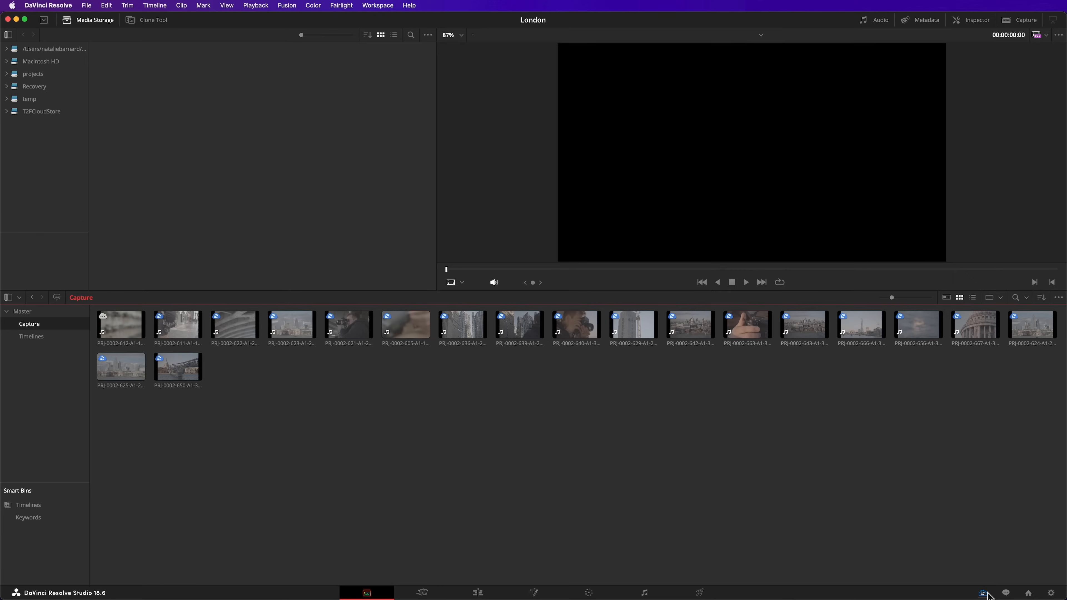
# Check London's cloud sync progress and its Blackmagic Cloud project settings.
pyautogui.click(982, 593)
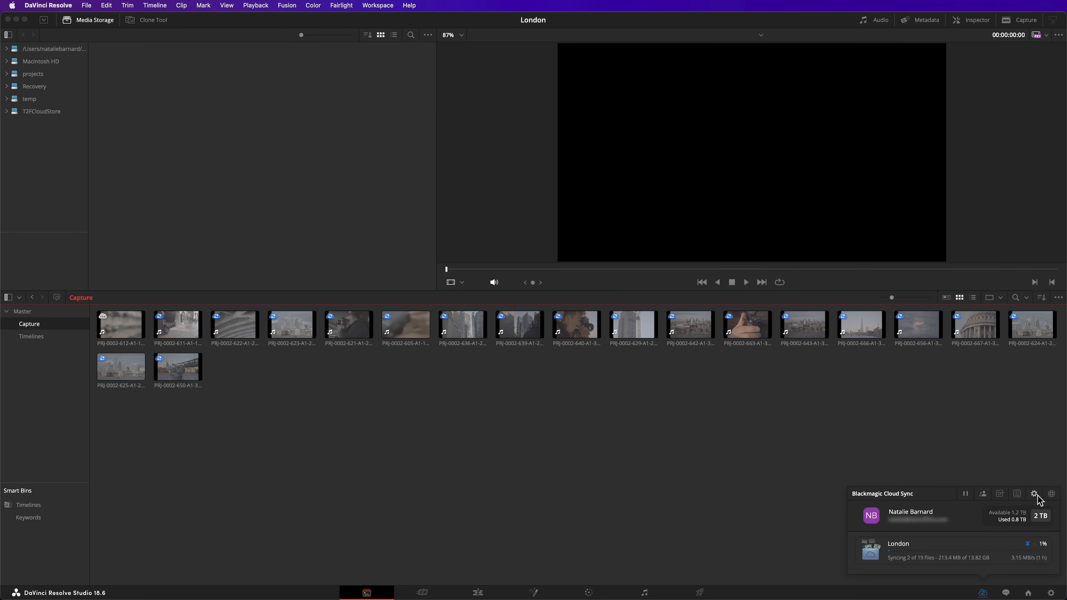
pyautogui.click(1033, 493)
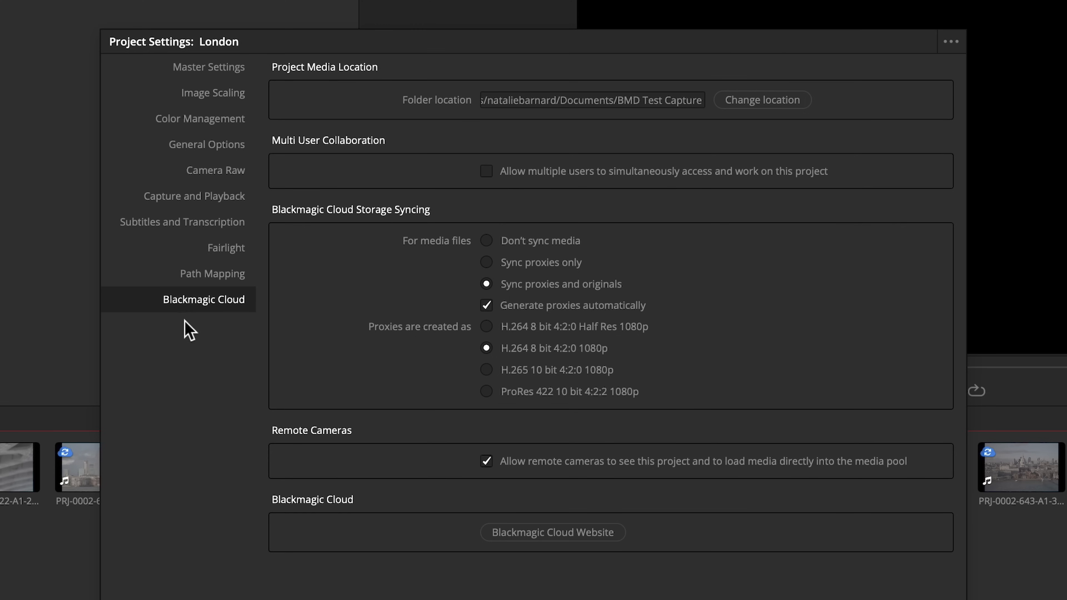
pyautogui.moveTo(386, 467)
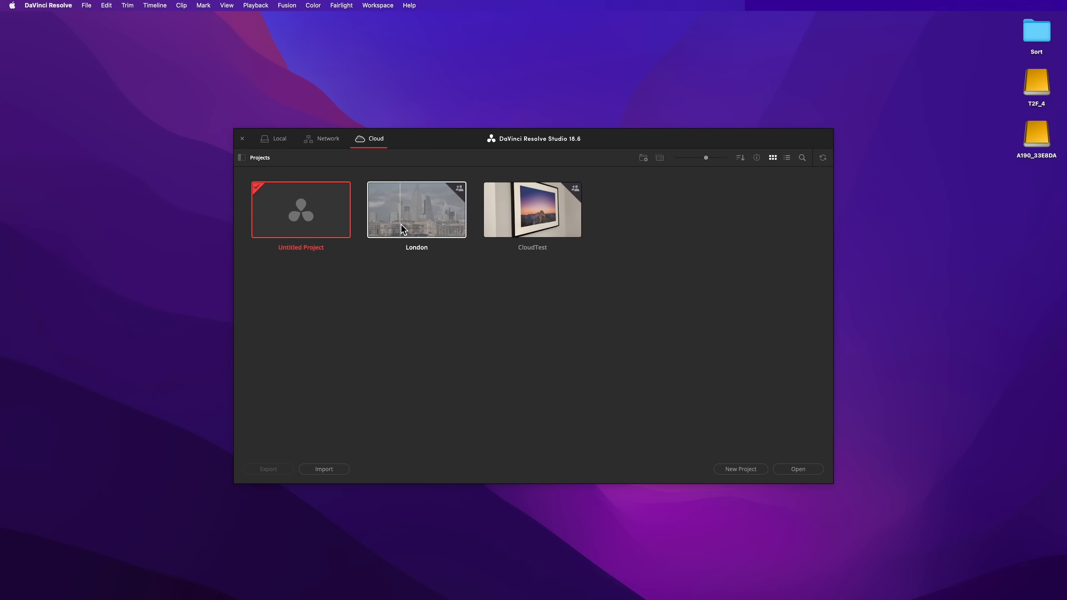
# Open London from the cloud list with Sync Proxies and Originals selected.
pyautogui.doubleClick(416, 209)
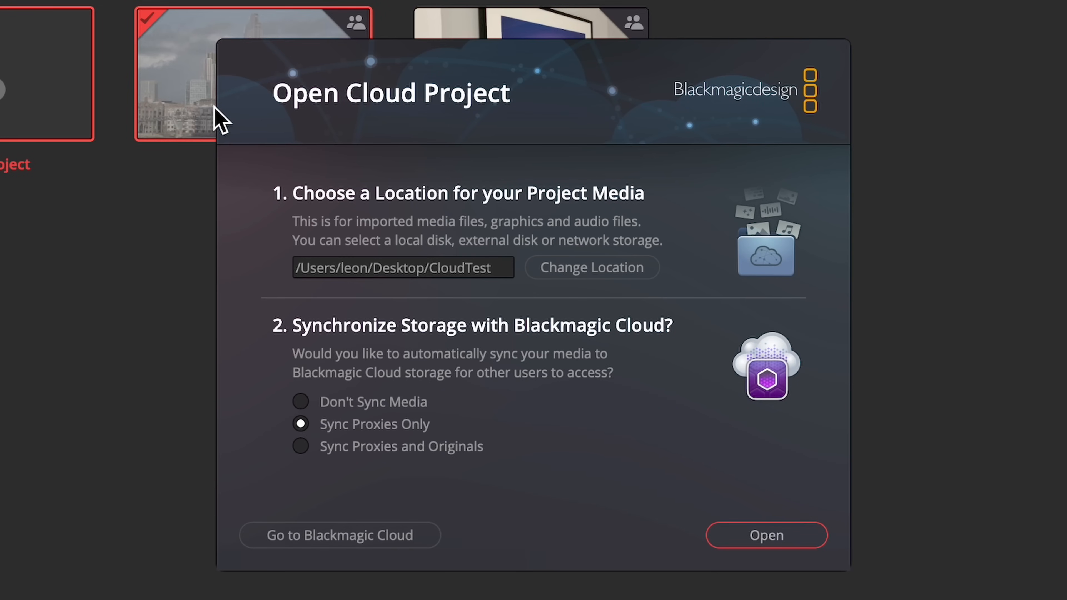
pyautogui.moveTo(414, 453)
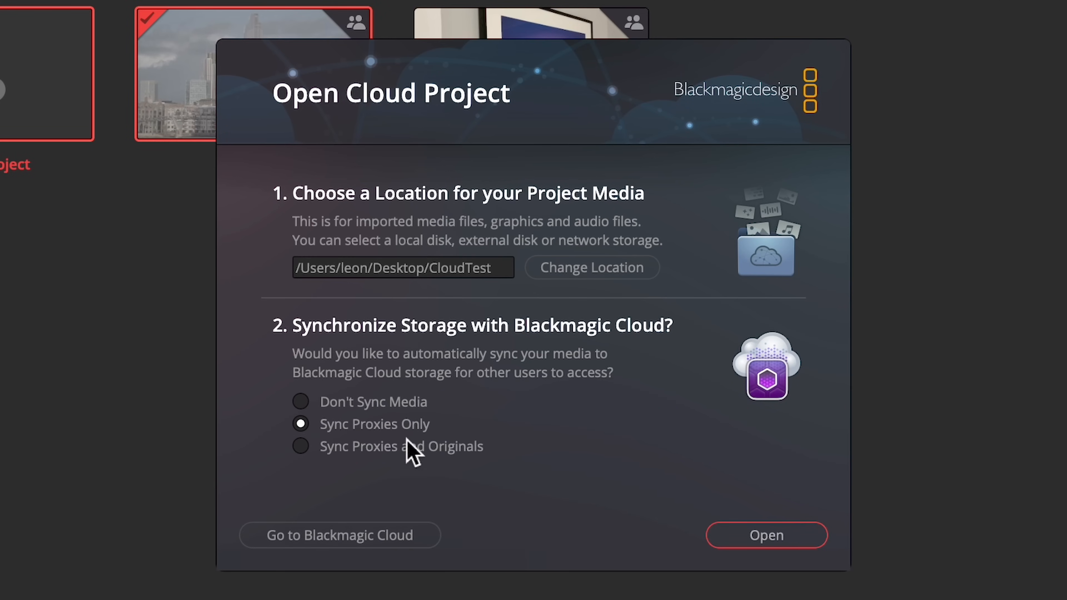
pyautogui.click(300, 447)
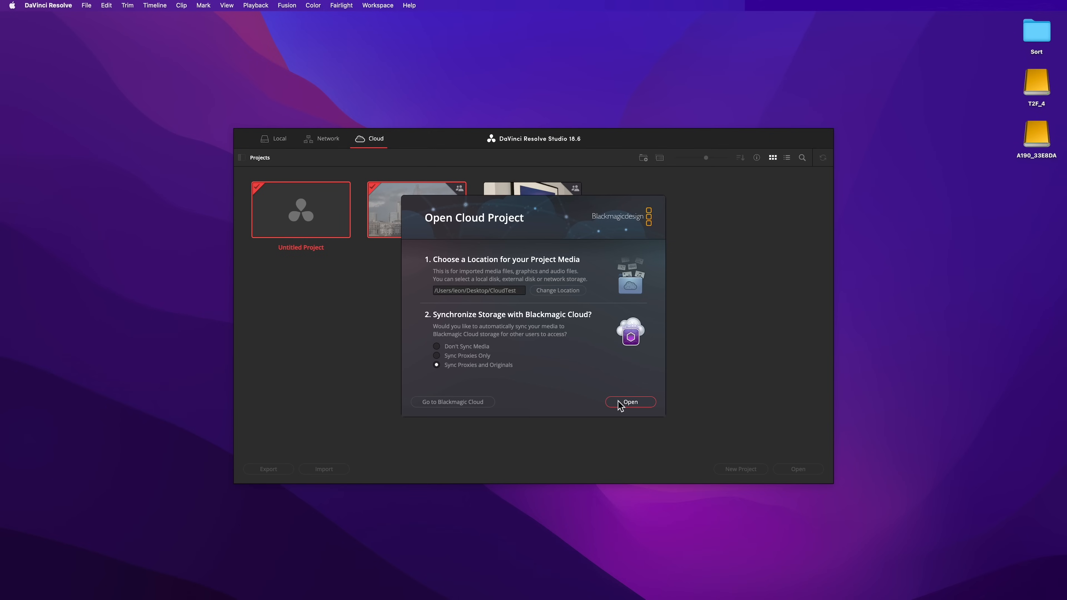
pyautogui.click(630, 401)
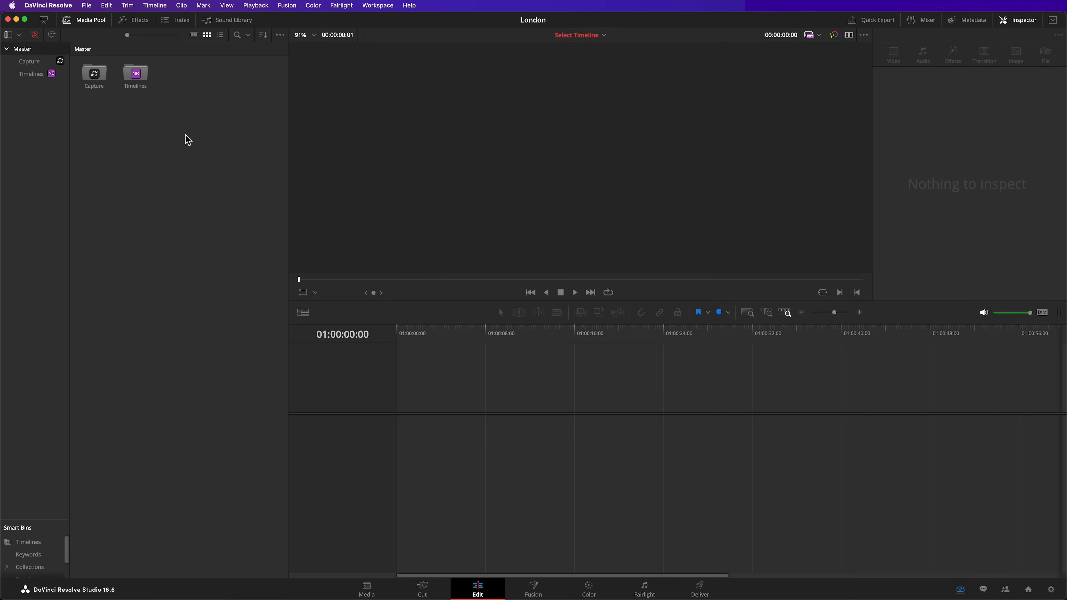
# Load synced London skyline clips from the Capture bin into the viewer.
pyautogui.doubleClick(94, 73)
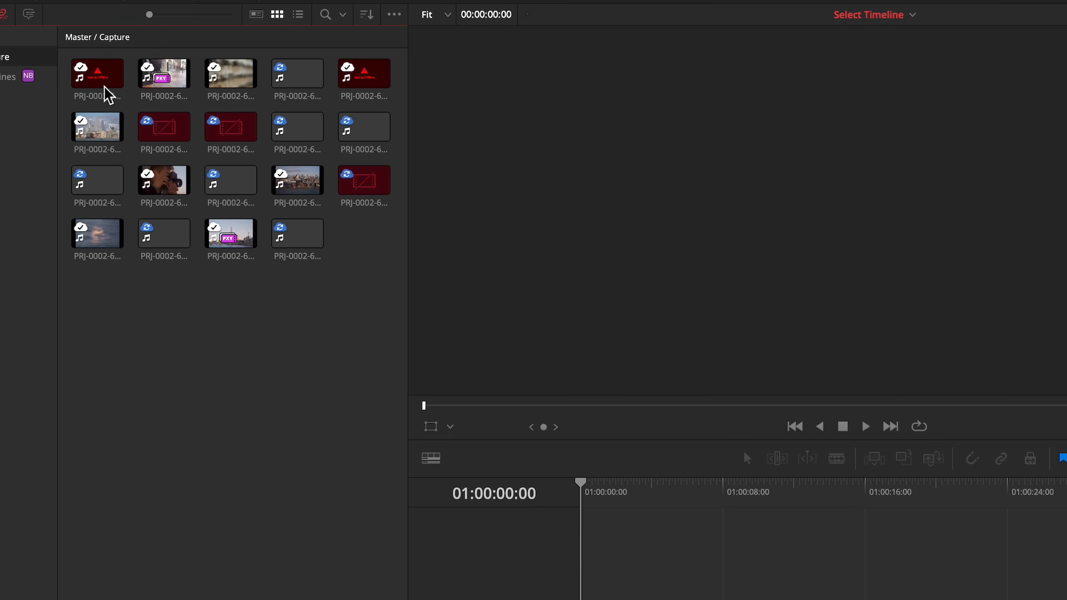
pyautogui.click(230, 126)
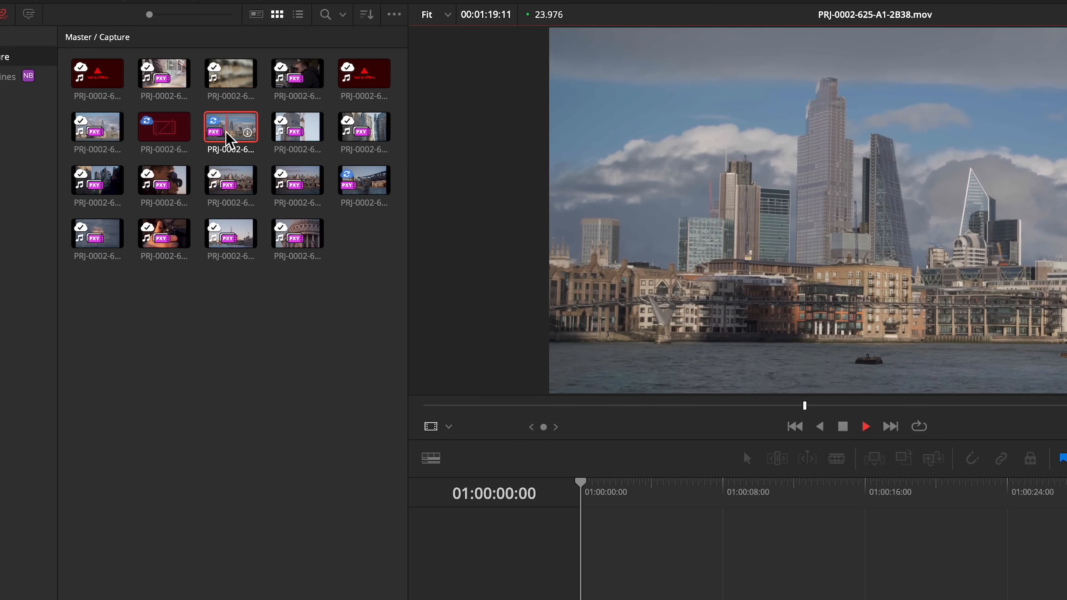
pyautogui.click(297, 127)
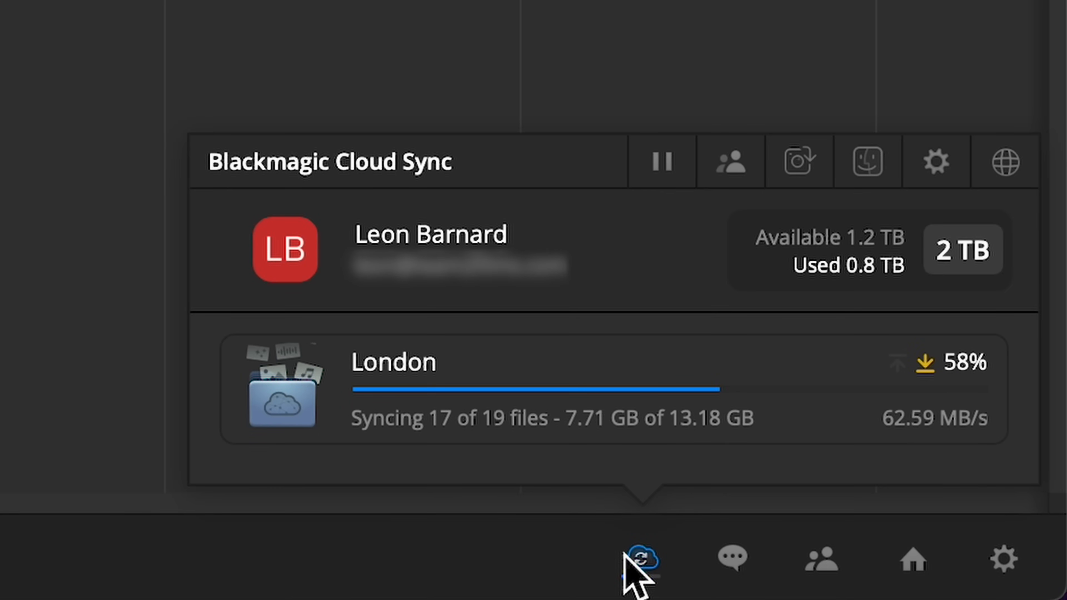
# Dismiss the up-to-date sync status and show the Timelines bin.
pyautogui.click(638, 560)
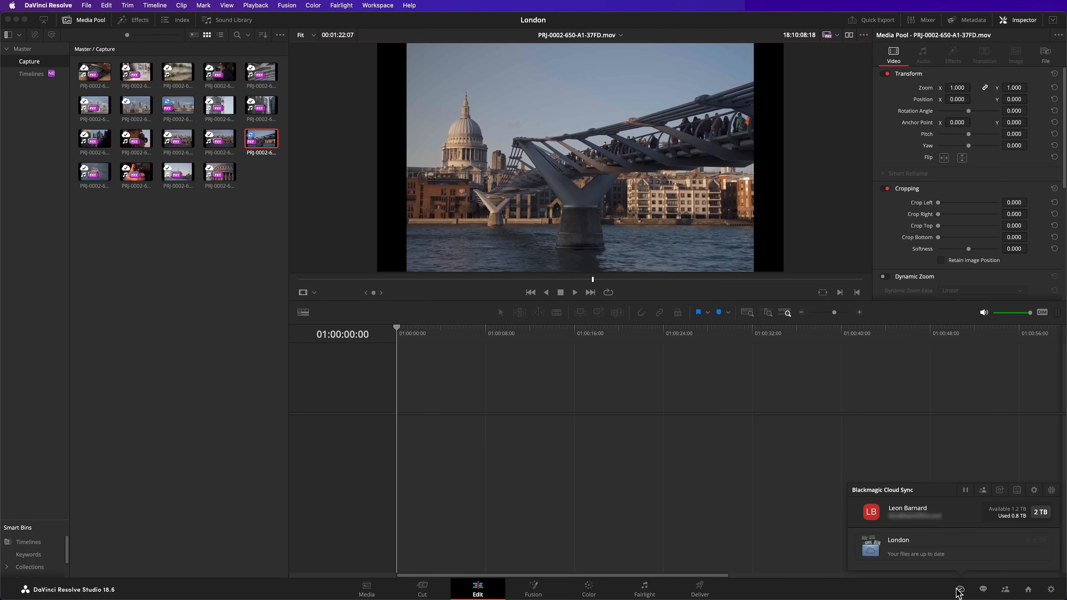
pyautogui.moveTo(51, 73)
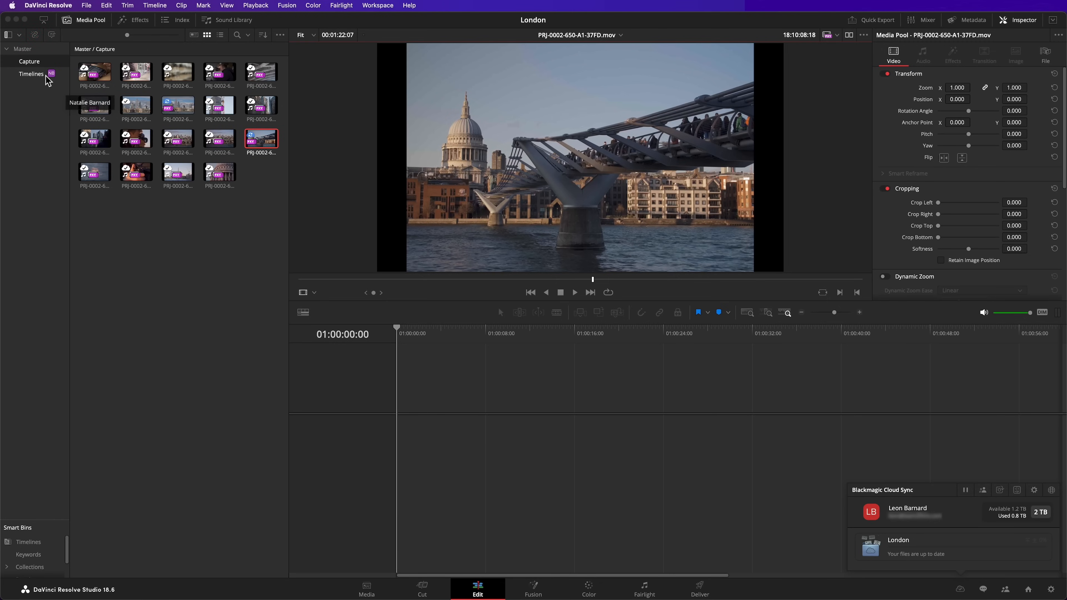
pyautogui.click(30, 74)
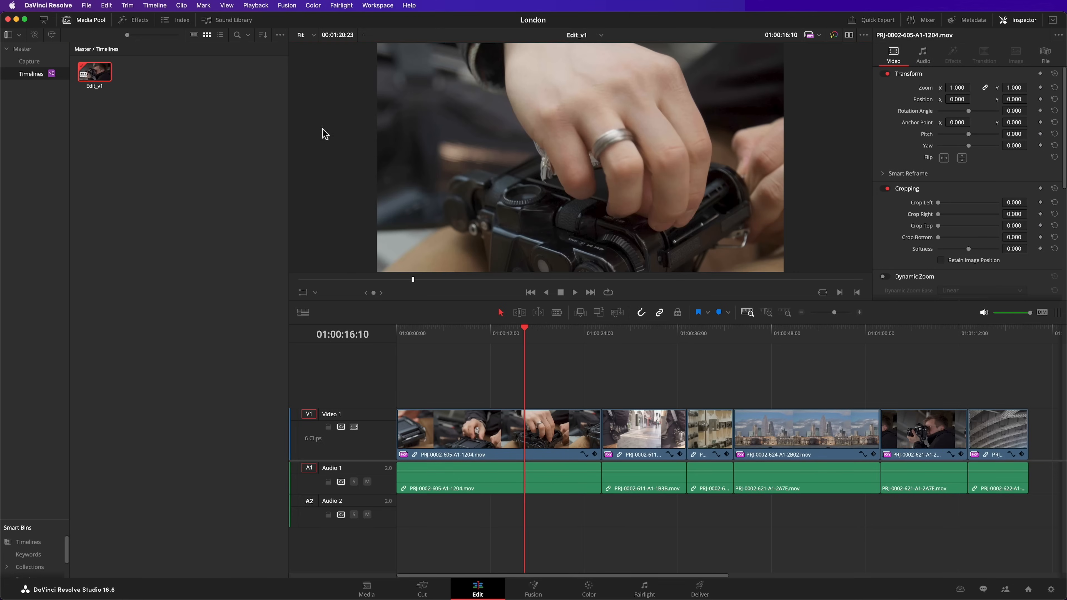
# Play Edit_v1's six clips in the viewer, then stop playback.
pyautogui.click(764, 333)
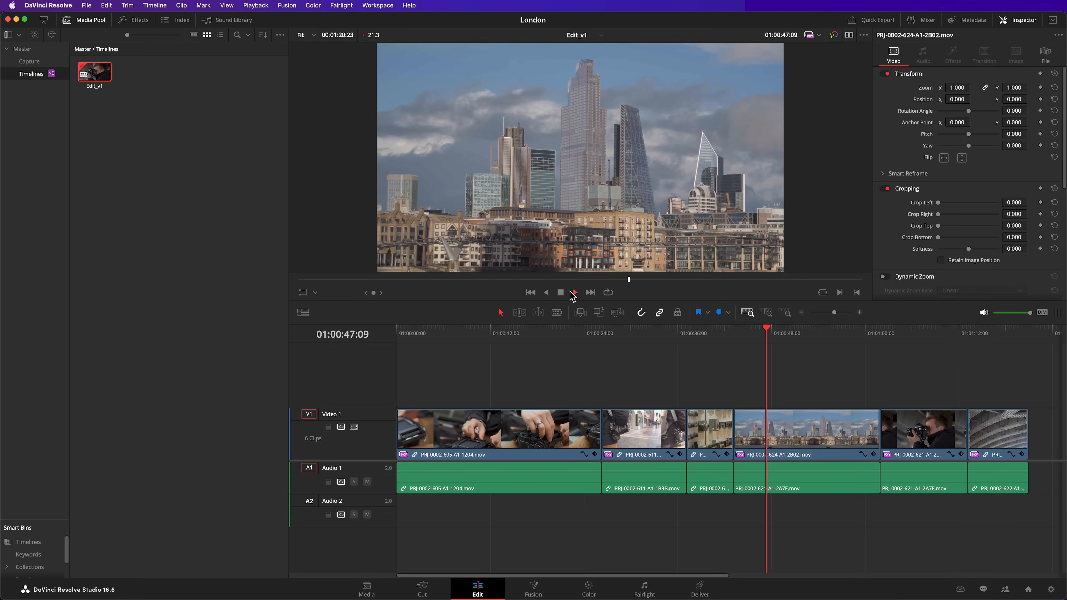
pyautogui.click(560, 292)
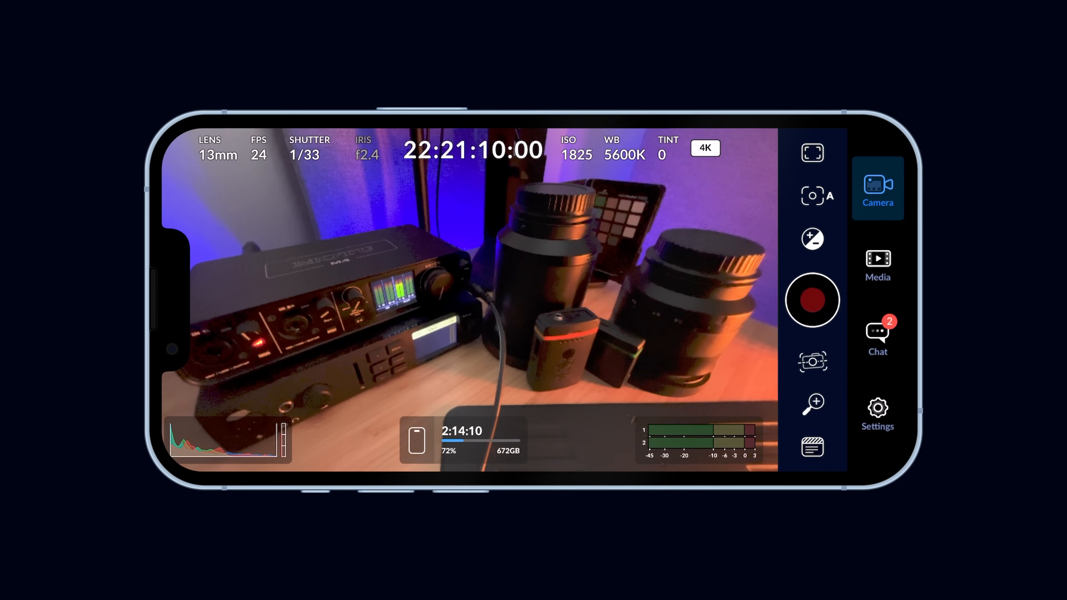
# Review the codec, LUT and audio source settings, then show the empty clip library.
pyautogui.click(877, 409)
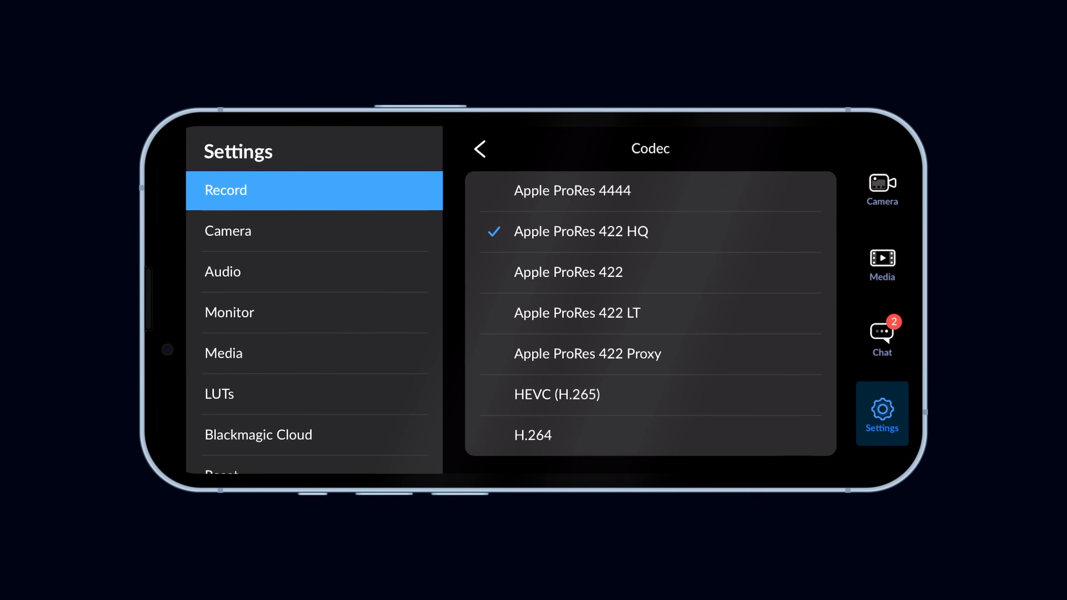
pyautogui.click(556, 395)
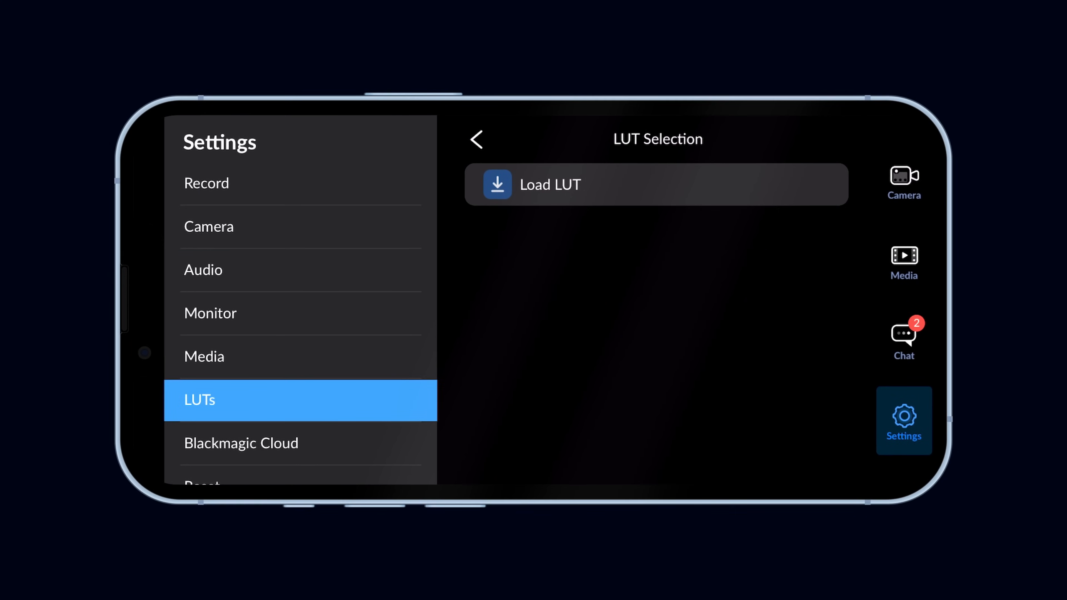
pyautogui.click(201, 269)
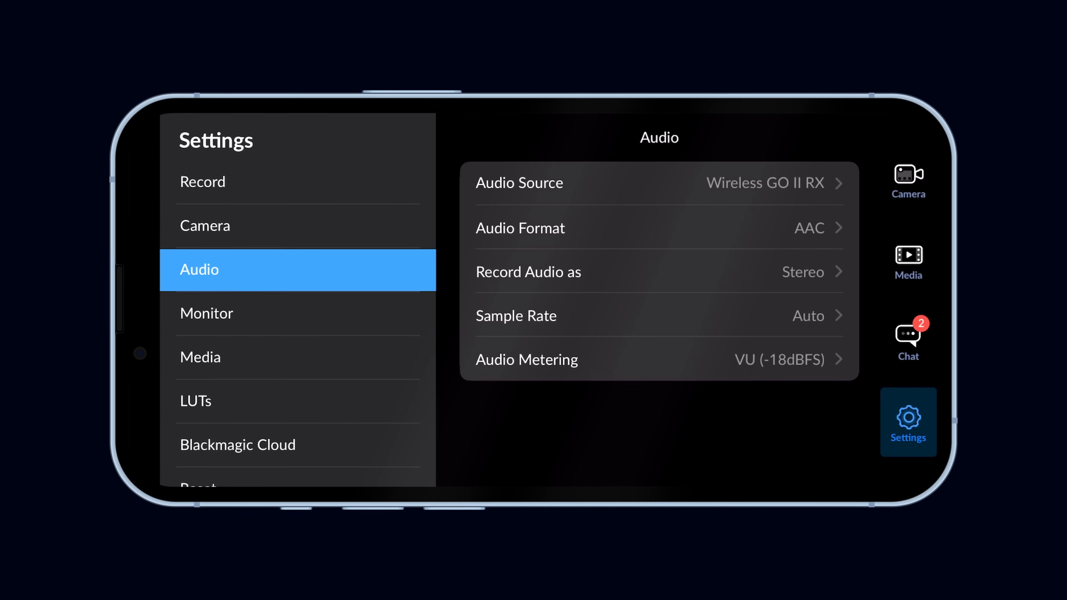
pyautogui.click(657, 182)
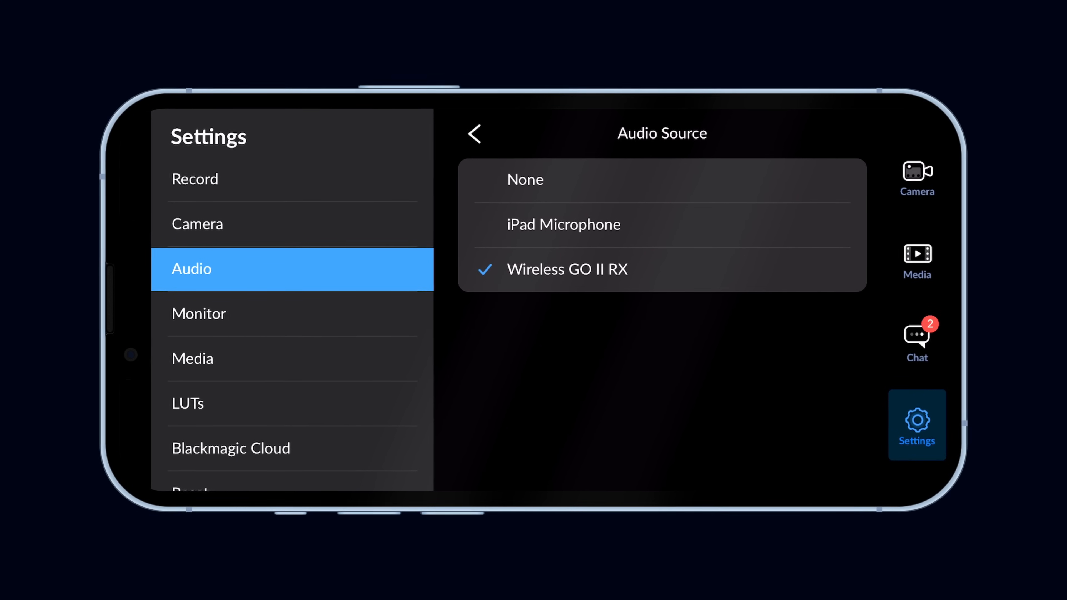
pyautogui.click(933, 257)
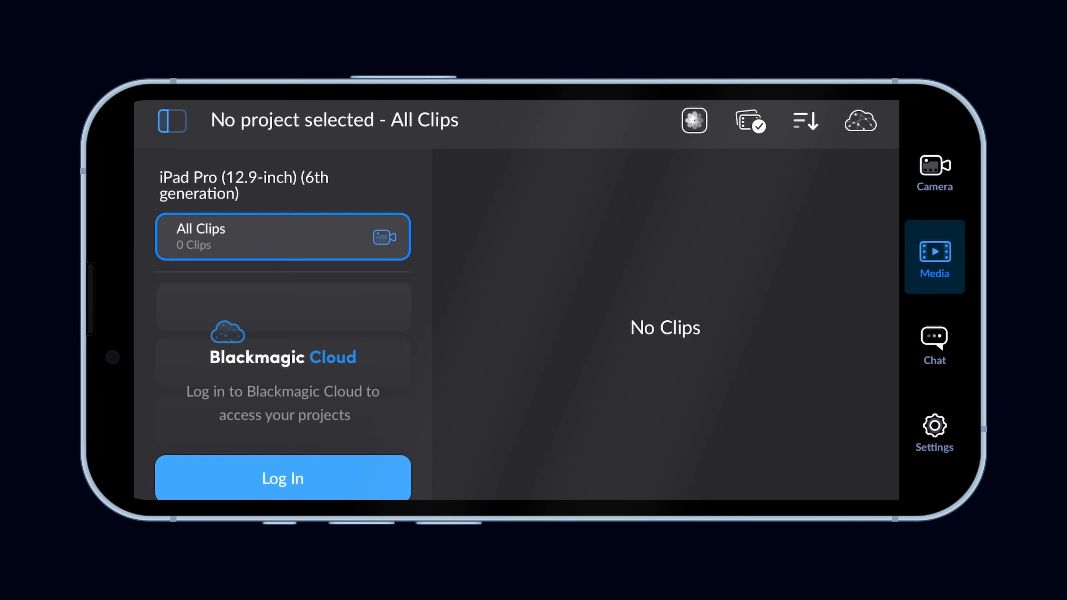
# Sign in to Blackmagic Cloud for London and set clip uploads to Proxies Only.
pyautogui.click(282, 477)
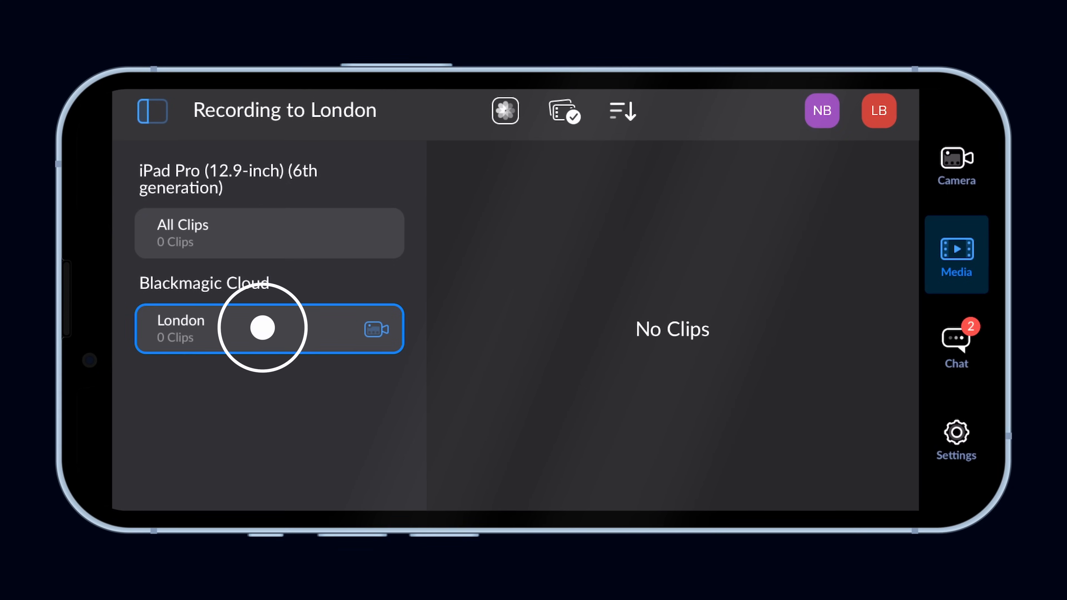
pyautogui.click(955, 439)
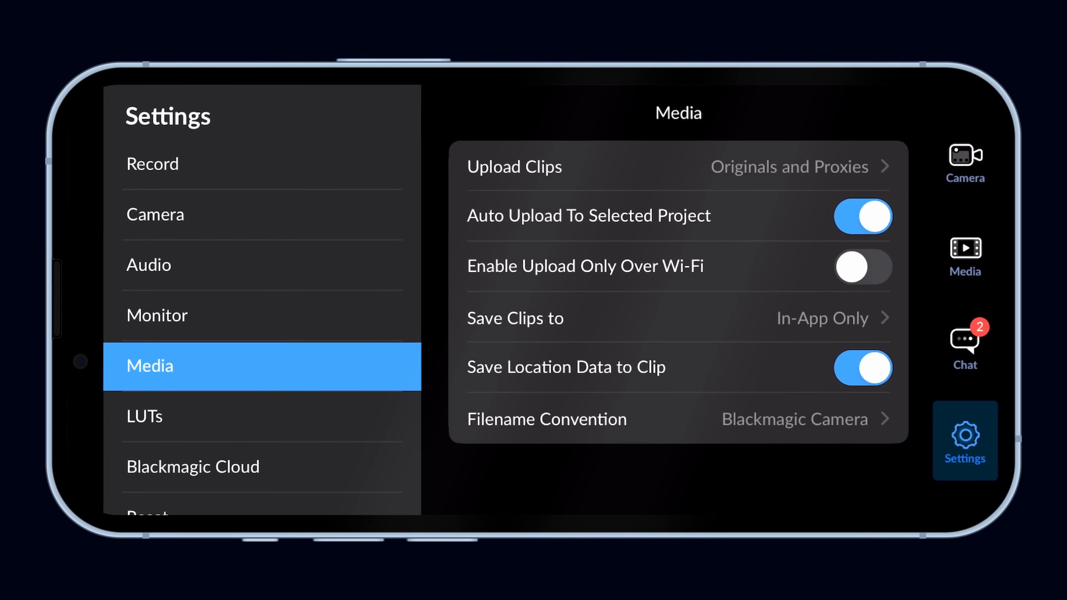
pyautogui.click(678, 166)
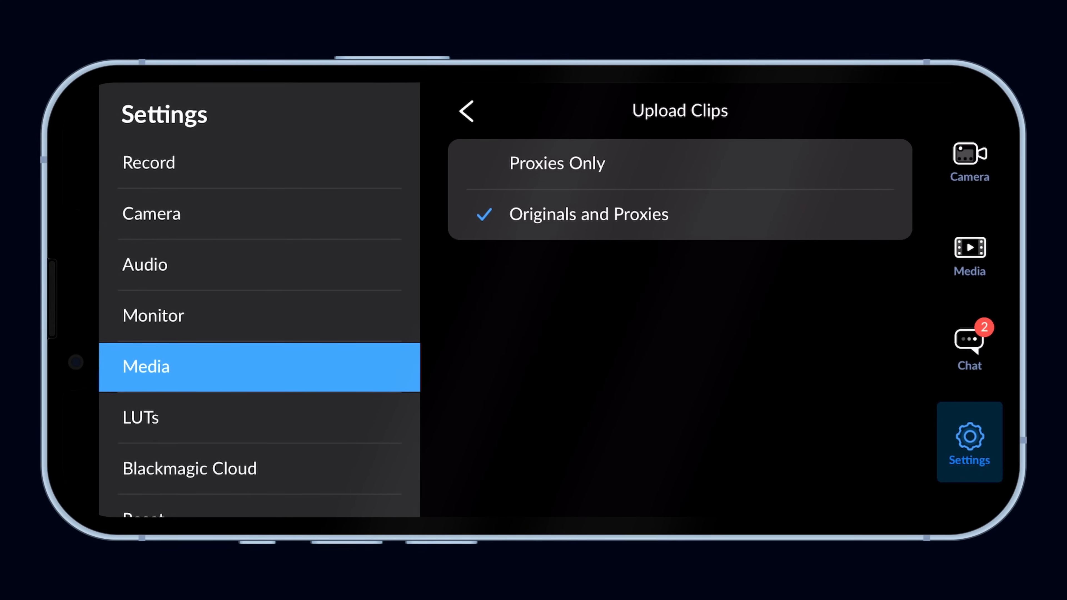
pyautogui.click(555, 161)
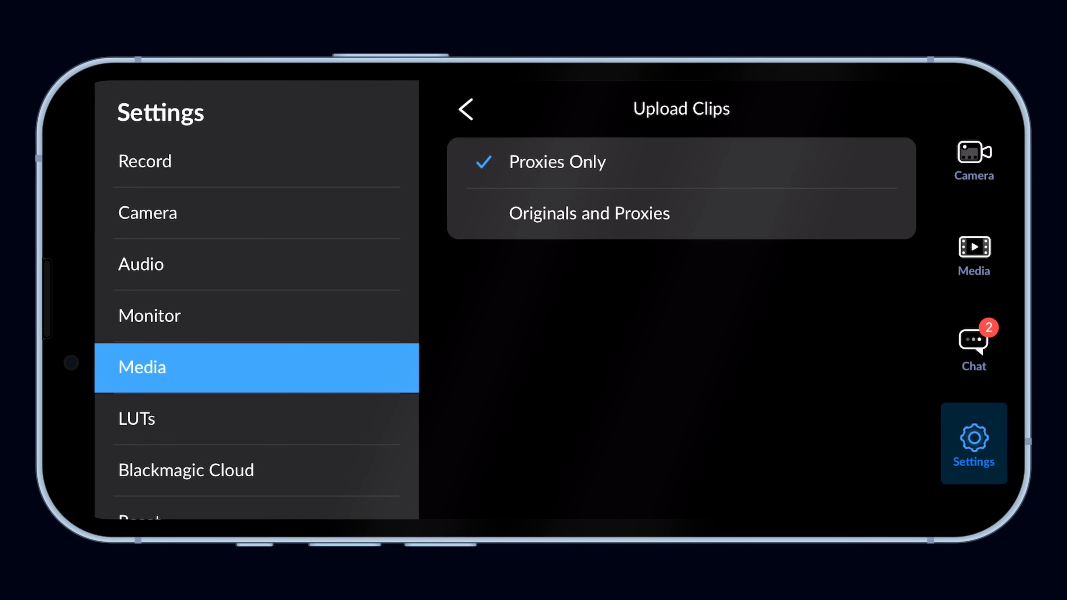
pyautogui.click(589, 213)
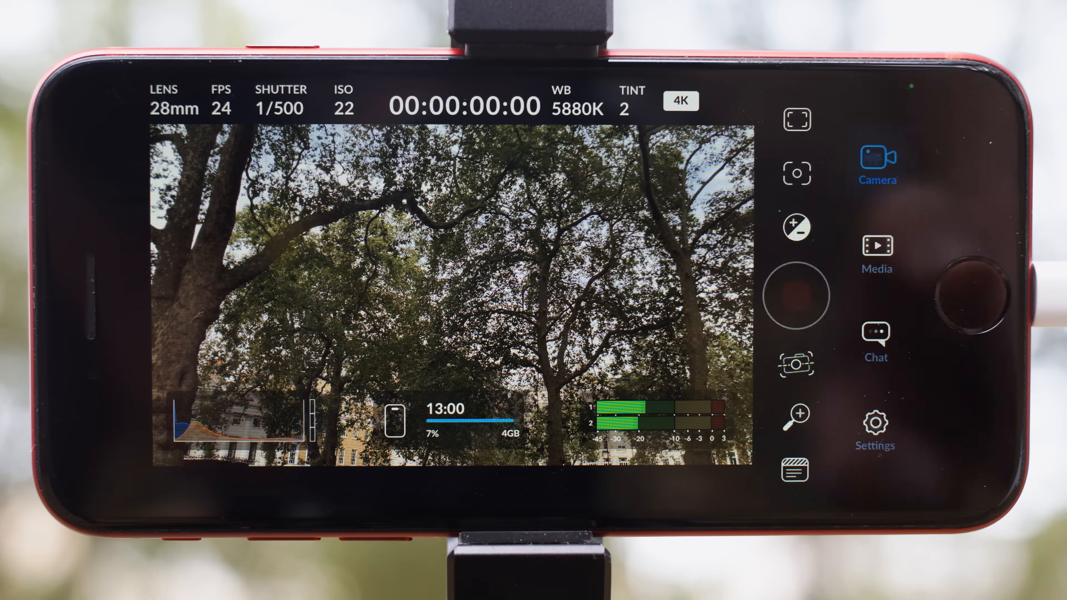
# Record a clip of the tall buildings so it uploads to the London project.
pyautogui.click(793, 294)
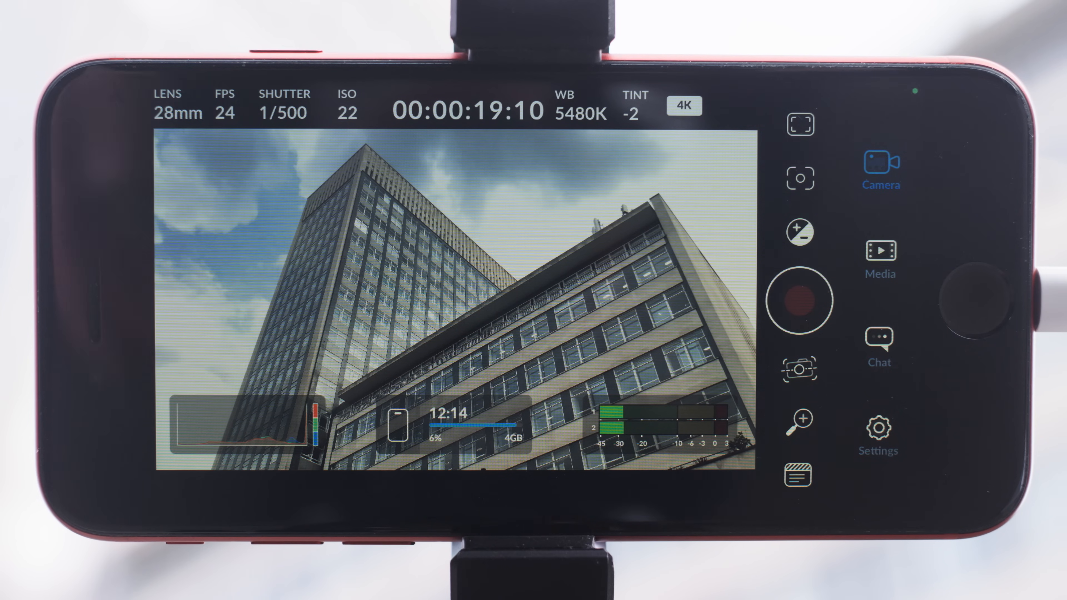
pyautogui.click(878, 258)
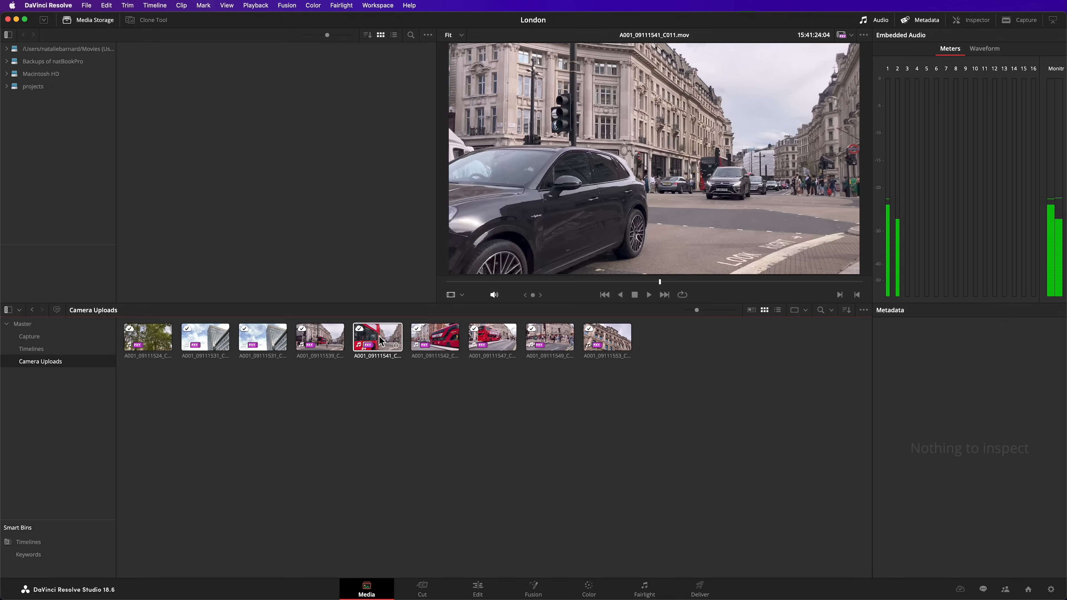
# Clear the viewer and start a Camera Crew chat message beginning 'Heya'.
pyautogui.click(435, 339)
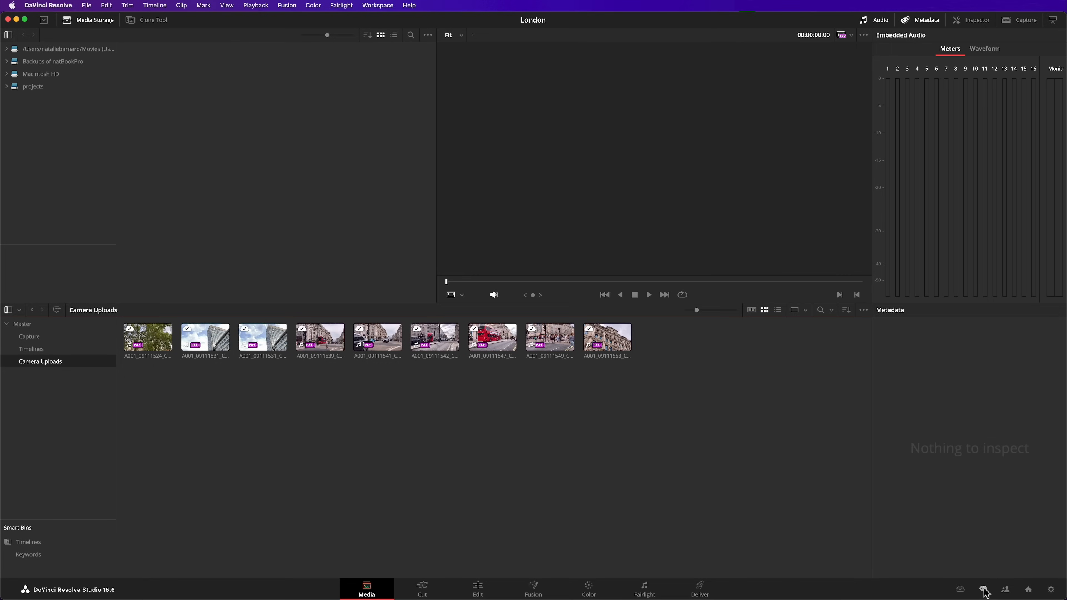
pyautogui.click(984, 589)
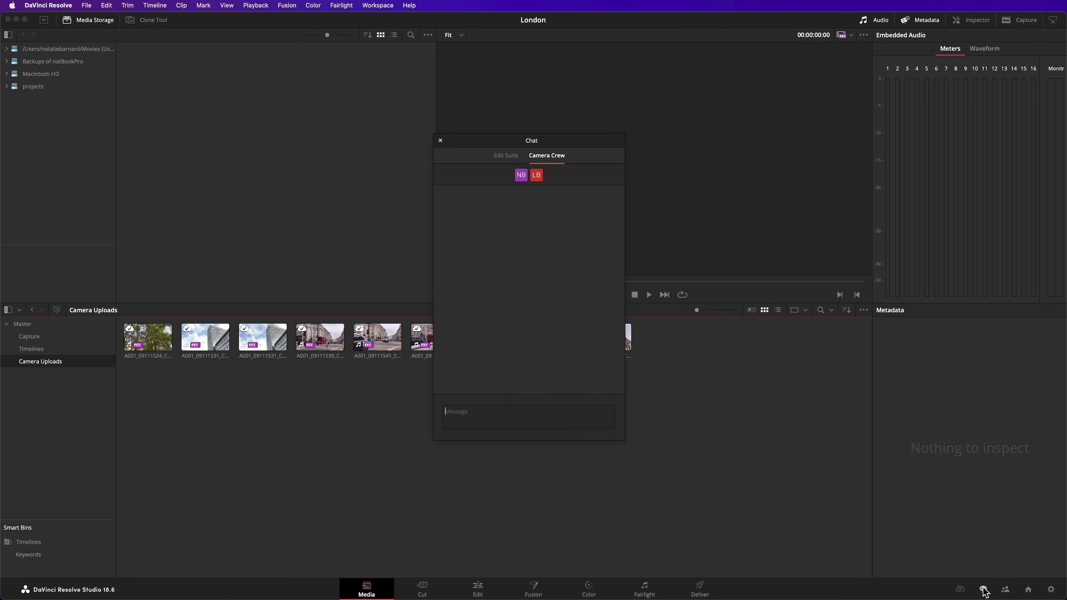
pyautogui.write('Heya')
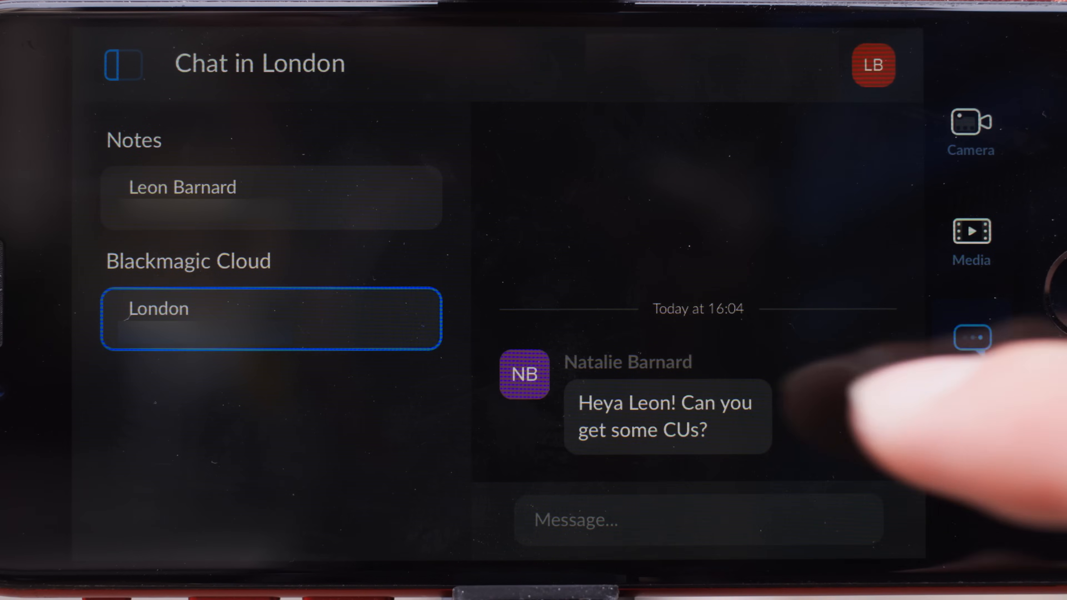
# Begin typing a reply starting with 's' to the close-up request in the London chat.
pyautogui.write('s')
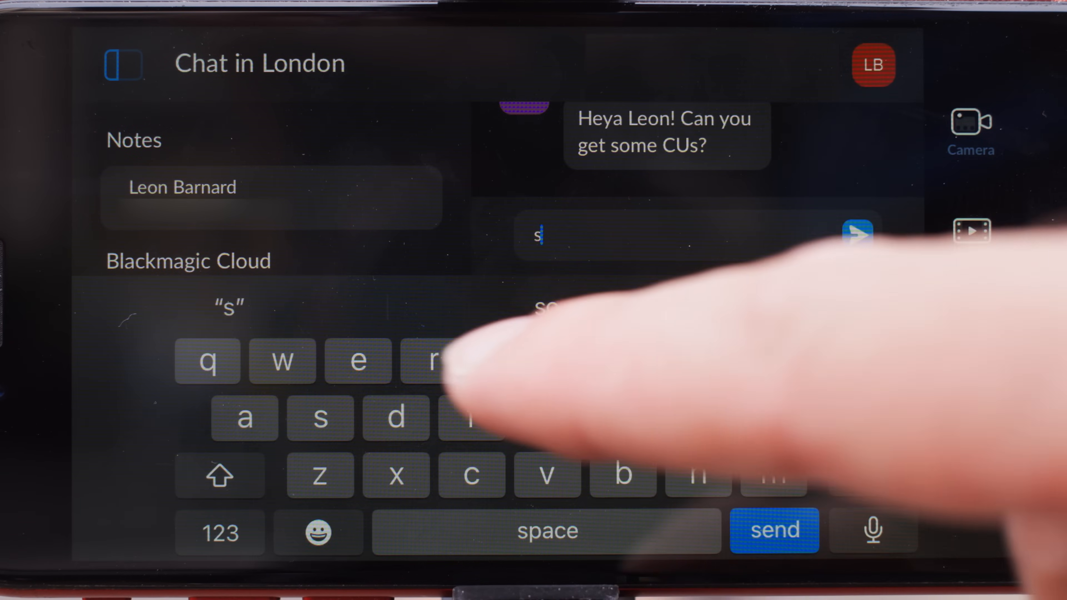